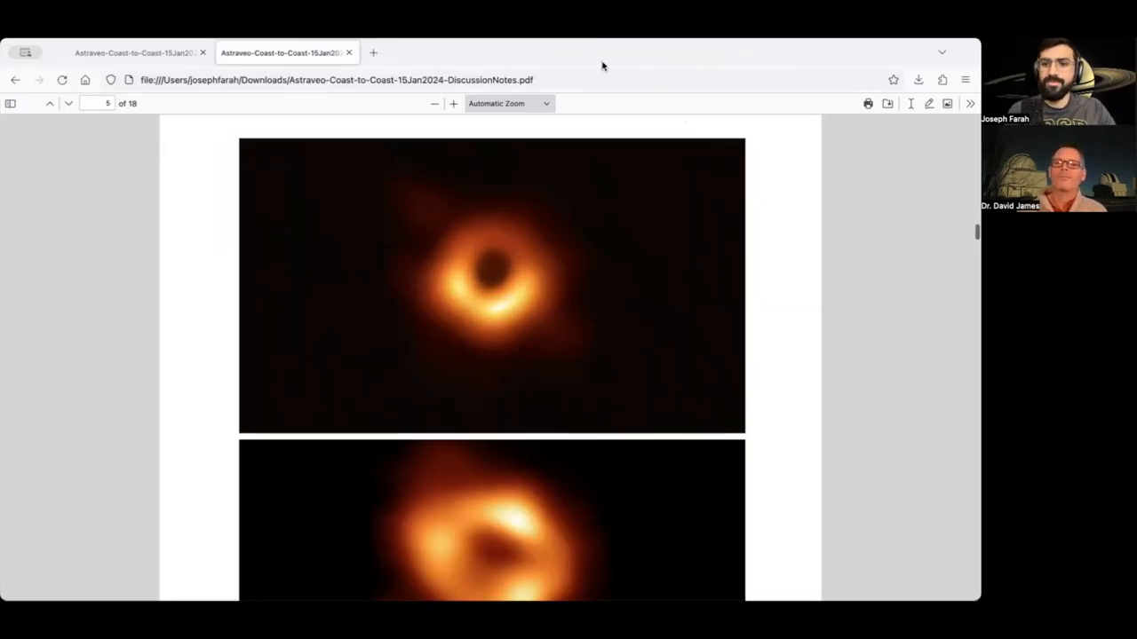
# Step: Scroll down through the notes to page 6's global radio telescope network map
pyautogui.scroll(-3)
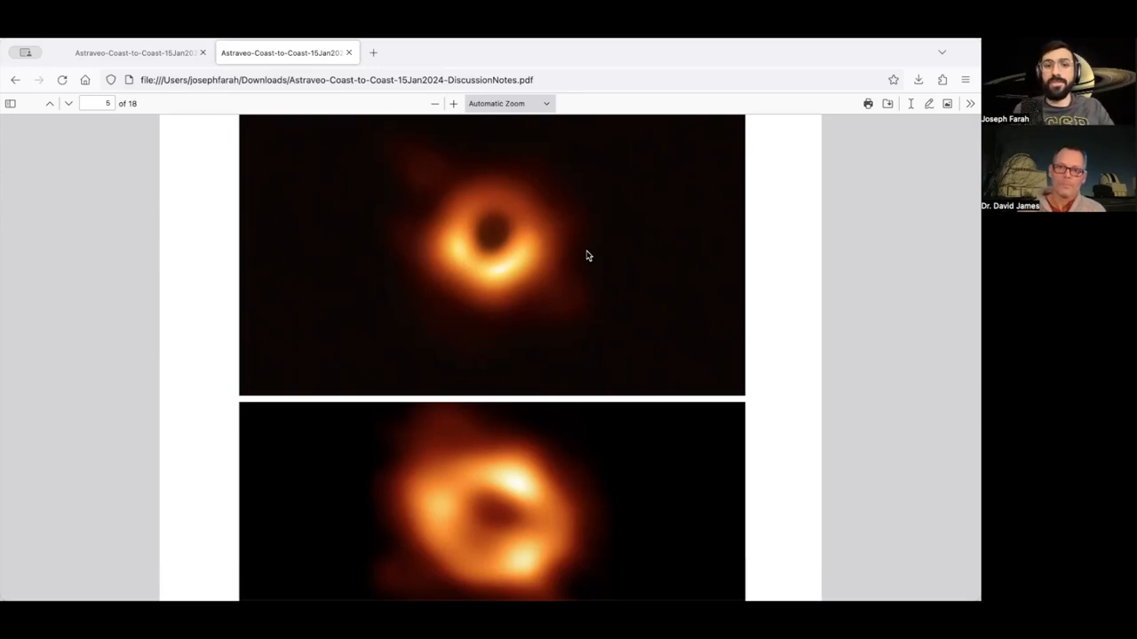
pyautogui.scroll(-3)
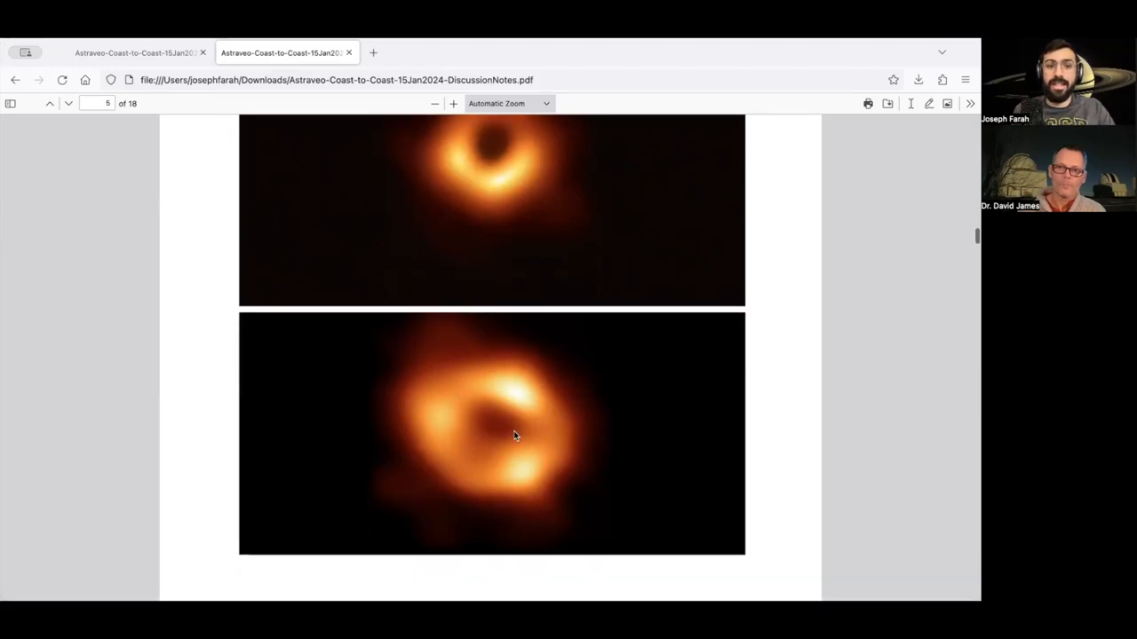
pyautogui.moveTo(561, 489)
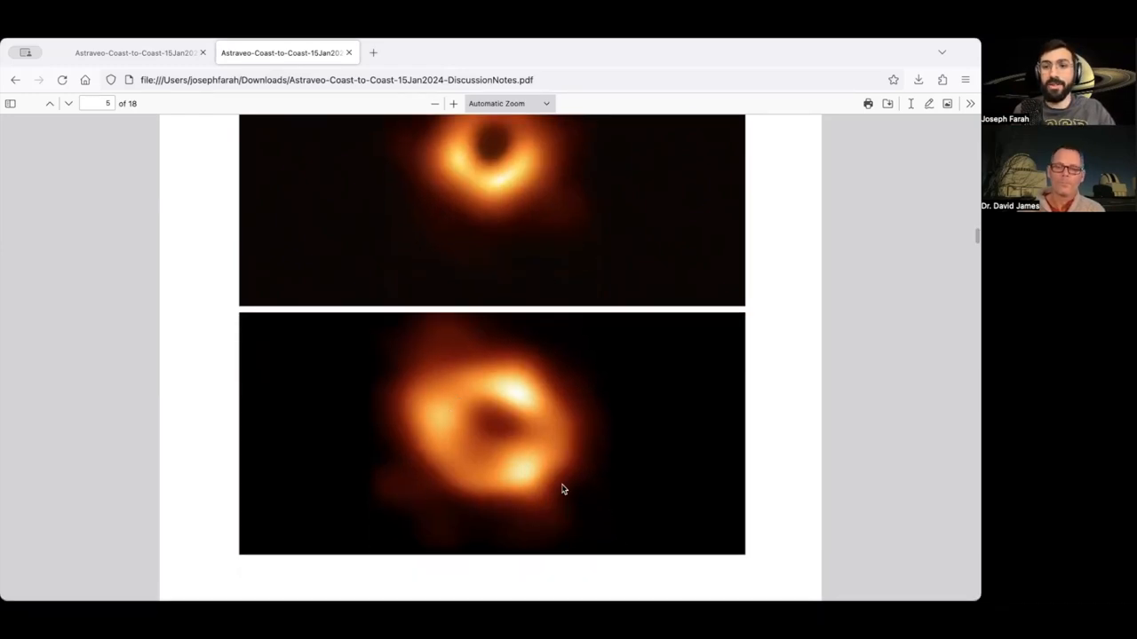
pyautogui.moveTo(528, 469)
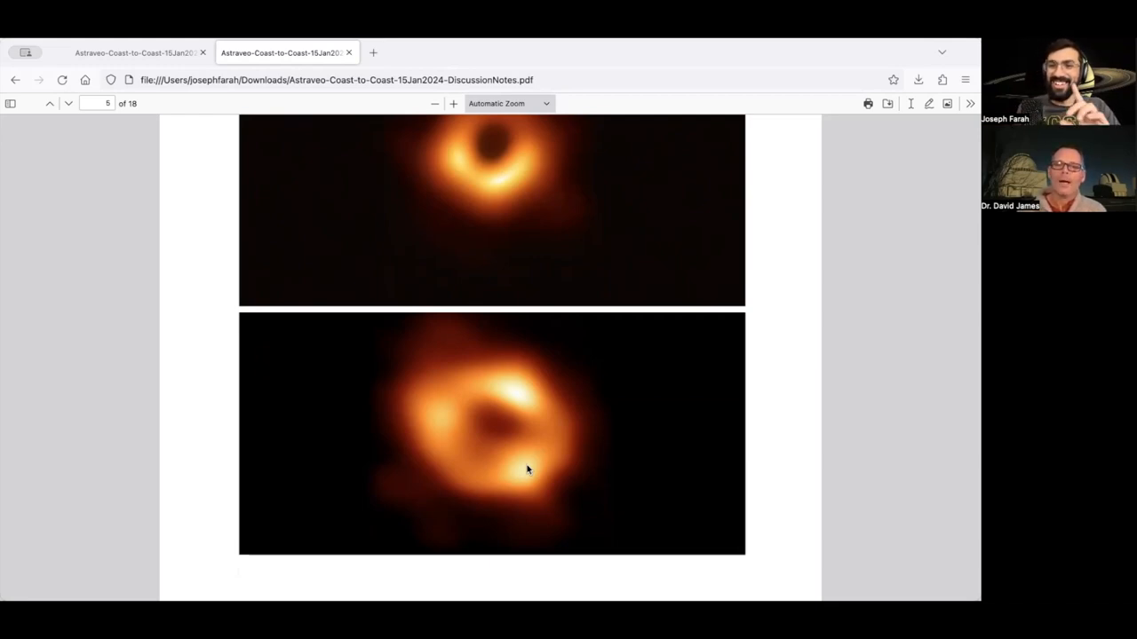
pyautogui.moveTo(519, 476)
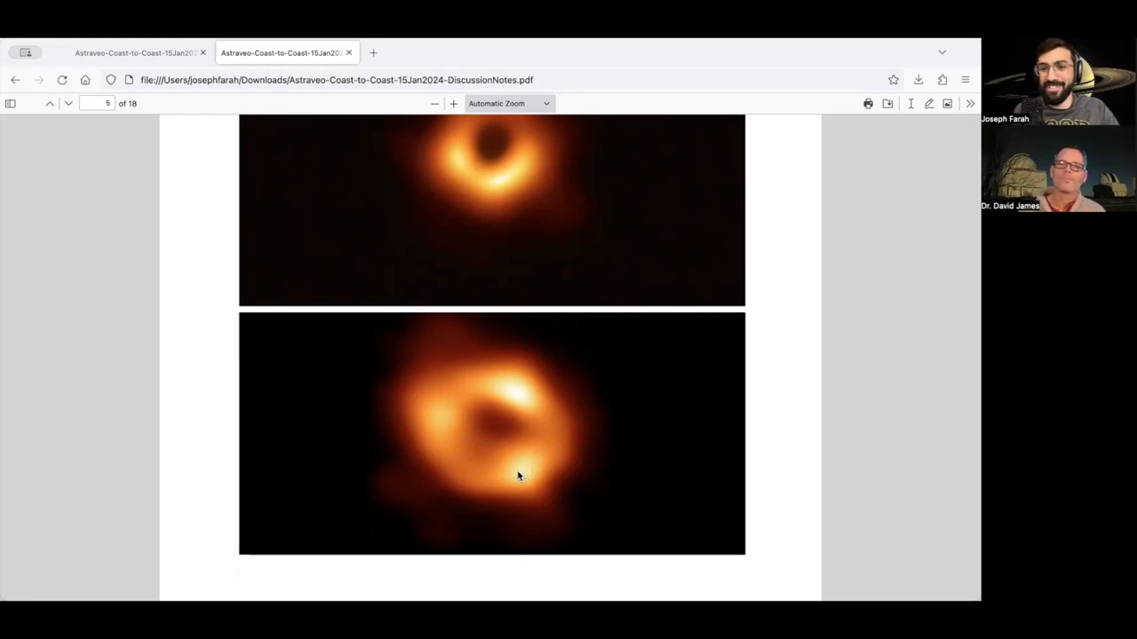
pyautogui.moveTo(673, 424)
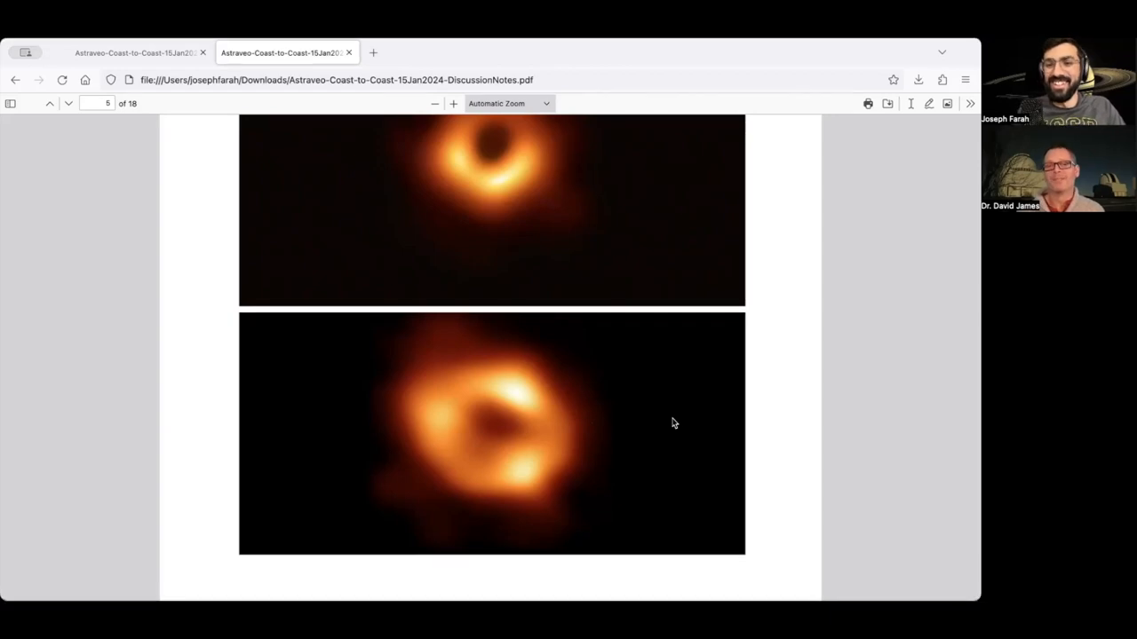
pyautogui.scroll(-3)
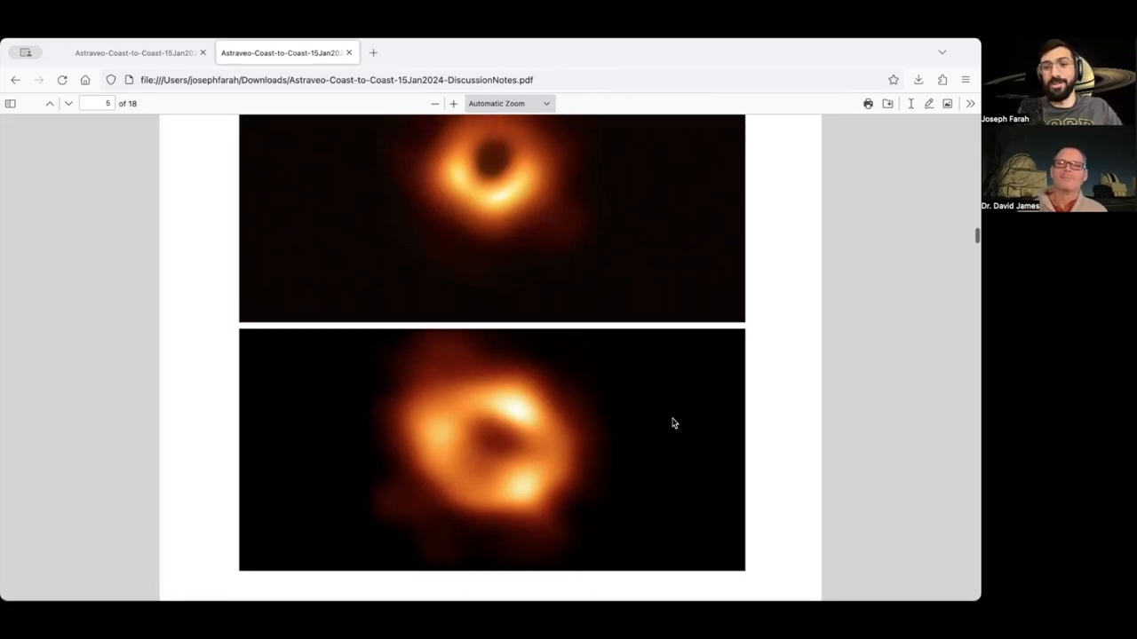
pyautogui.scroll(-3)
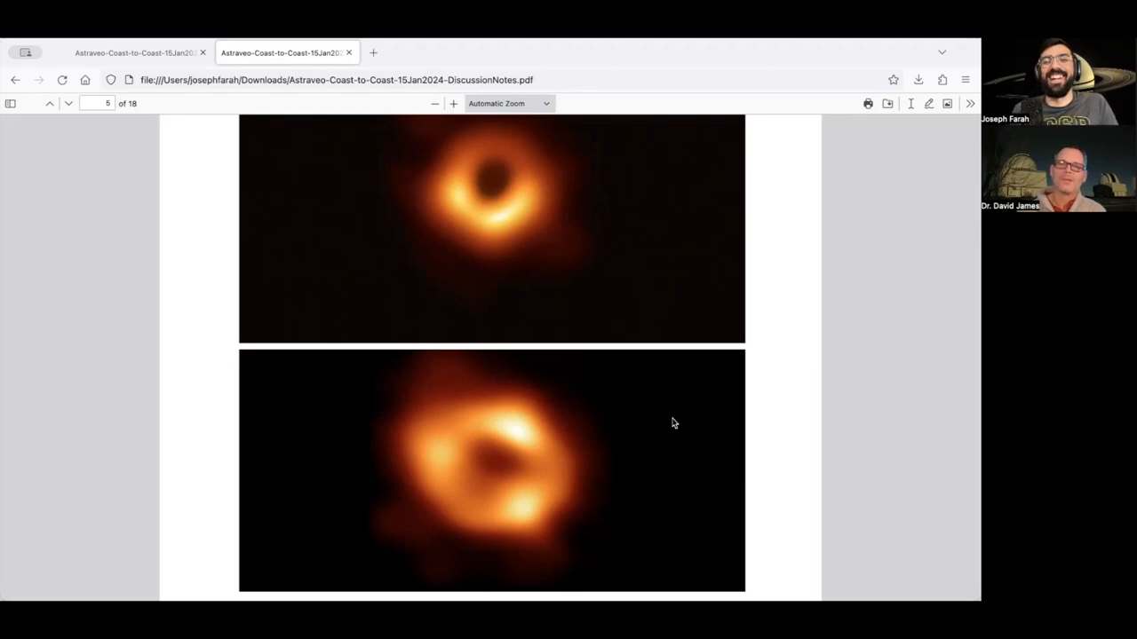
pyautogui.moveTo(668, 458)
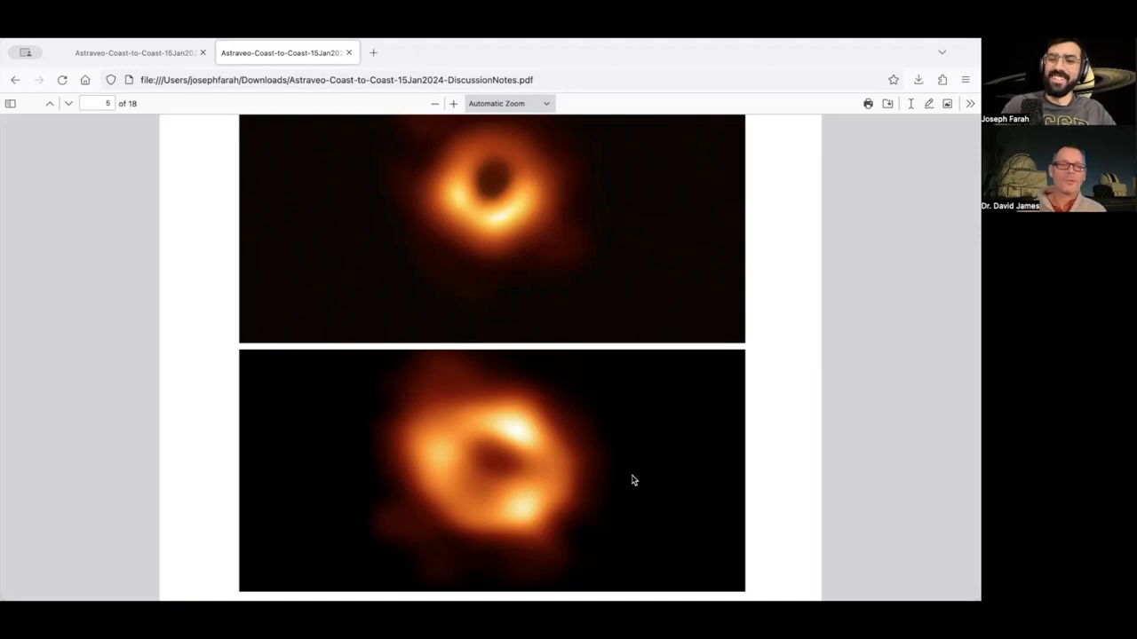
pyautogui.scroll(-3)
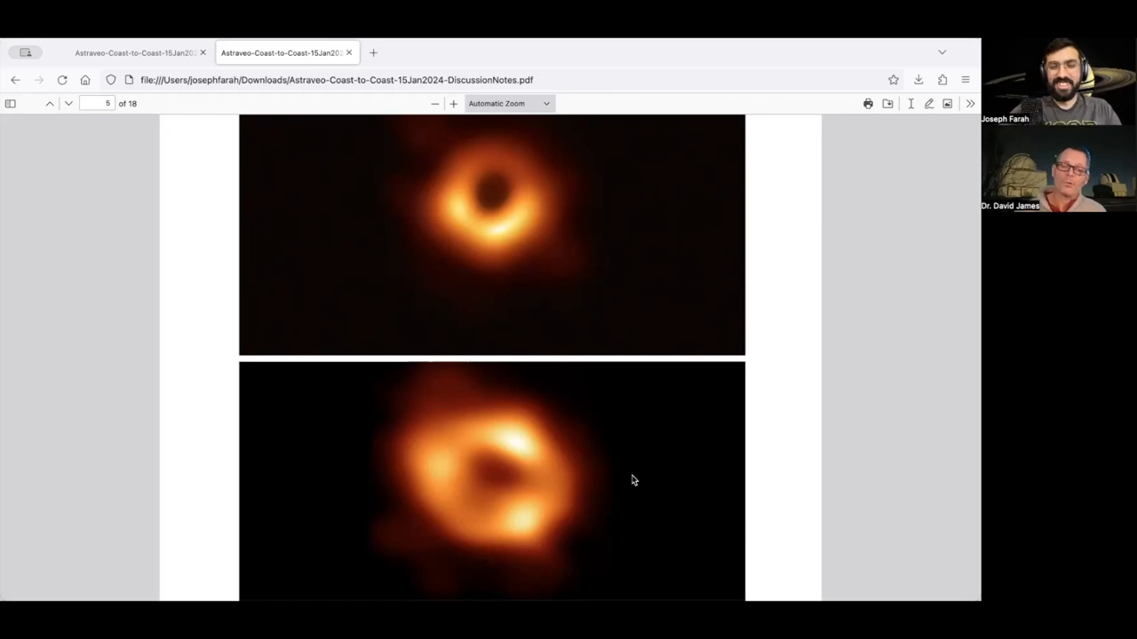
pyautogui.moveTo(816, 447)
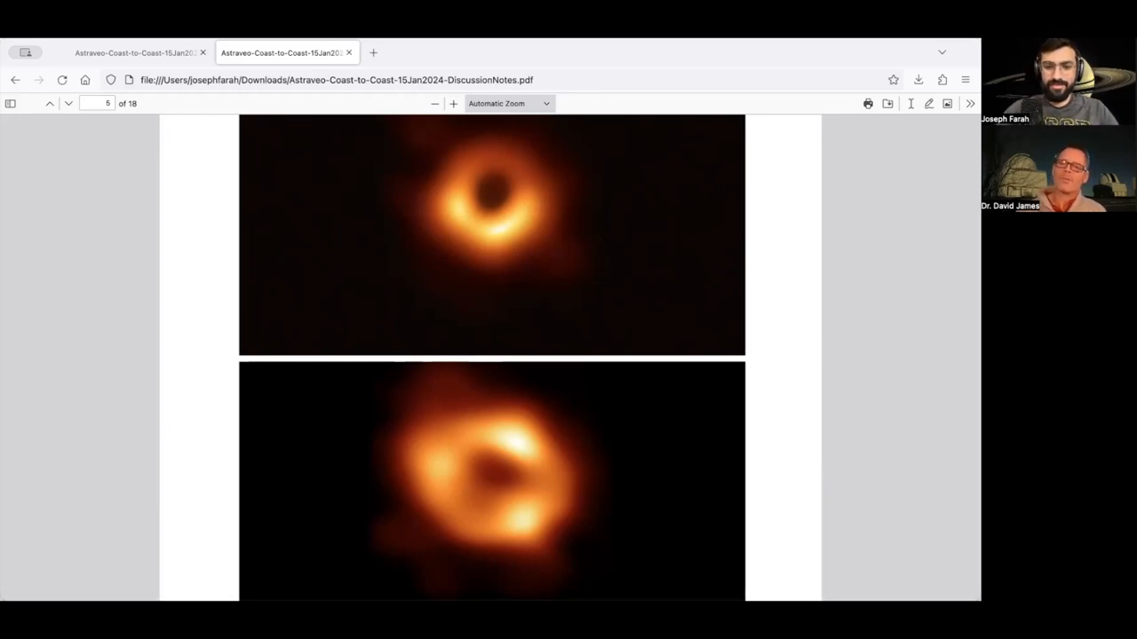
pyautogui.scroll(-3)
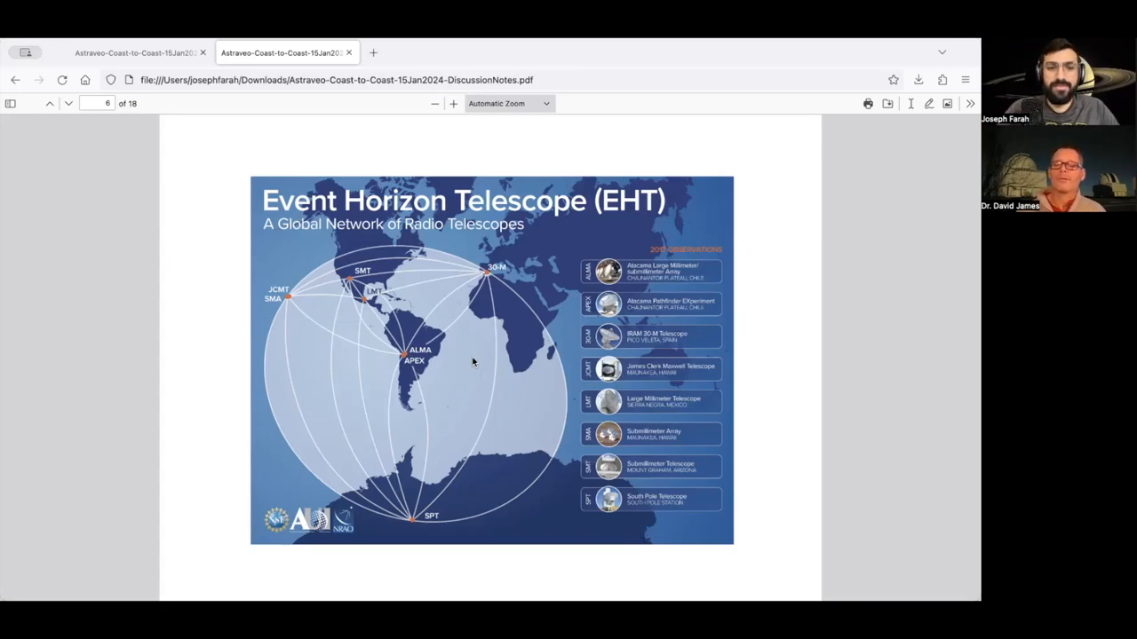
# Step: Zoom in on the Event Horizon Telescope map, then scroll on toward the telescope collage page
pyautogui.click(453, 103)
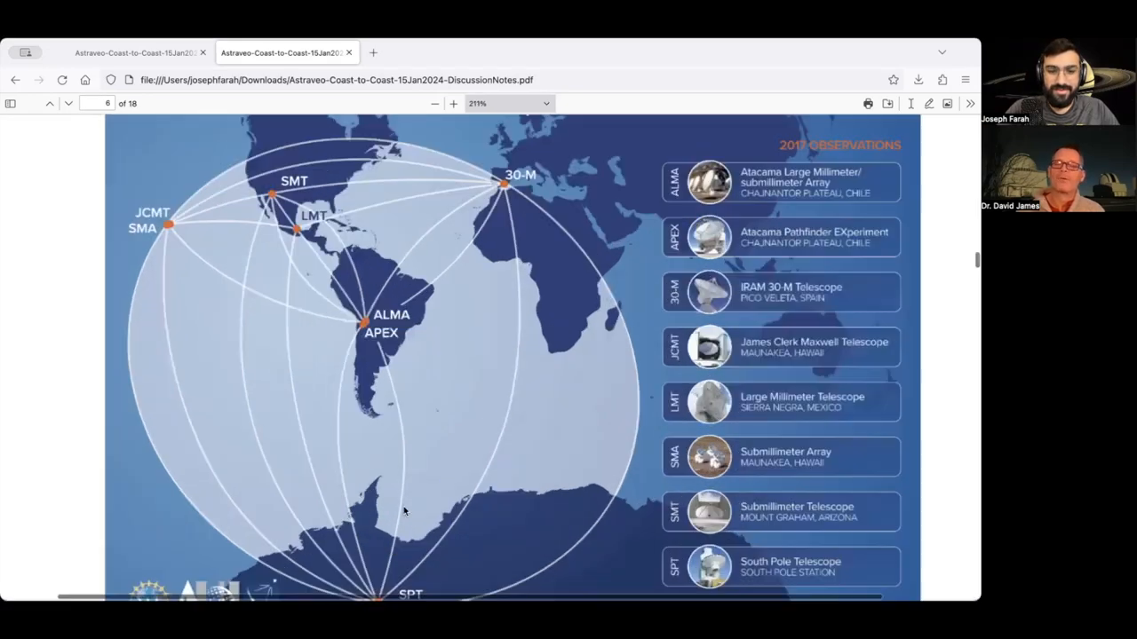
pyautogui.scroll(-3)
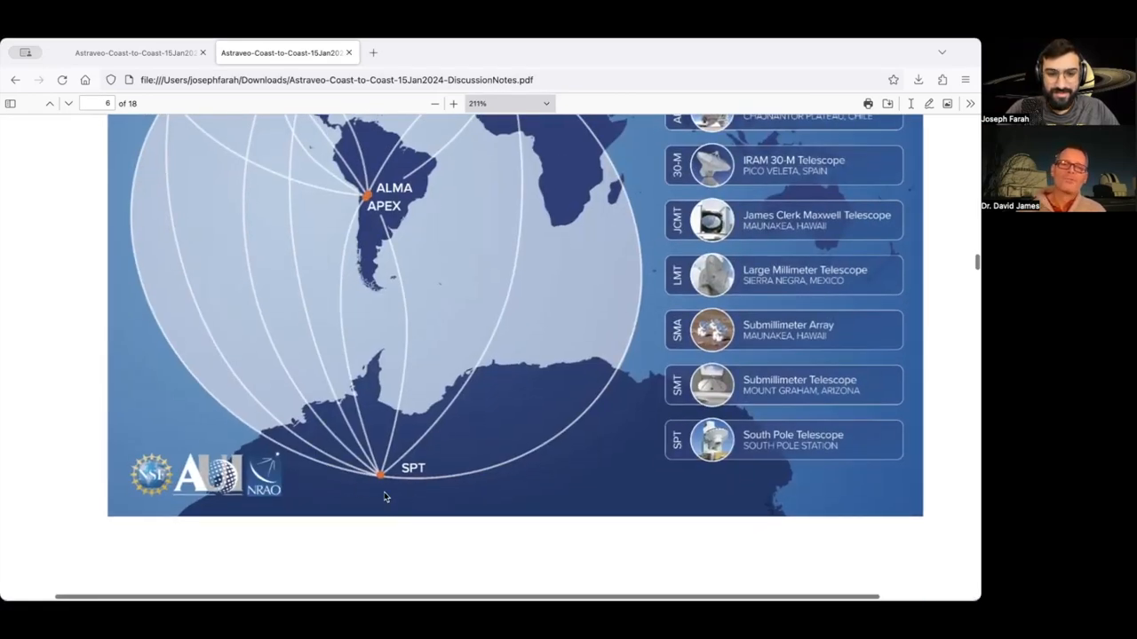
pyautogui.moveTo(373, 510)
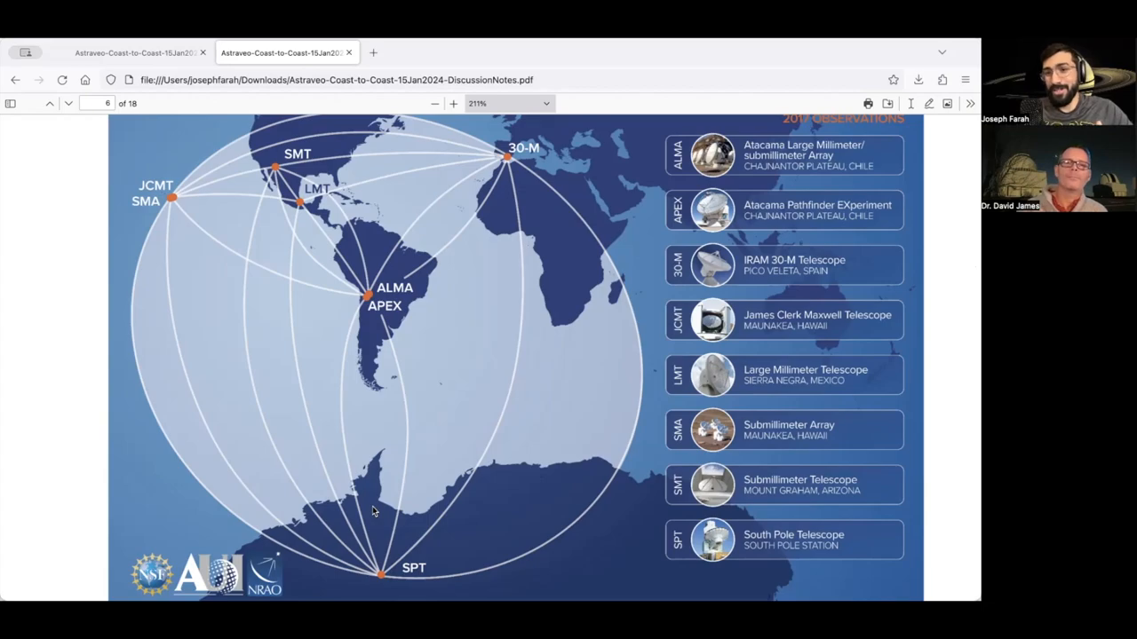
pyautogui.moveTo(746, 142)
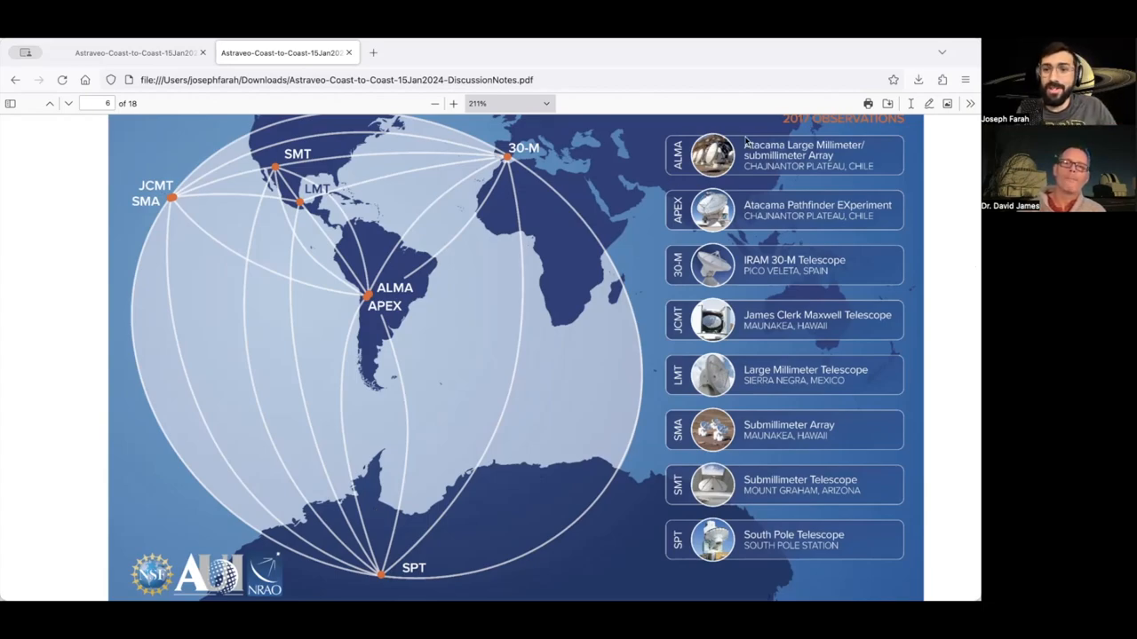
pyautogui.scroll(-3)
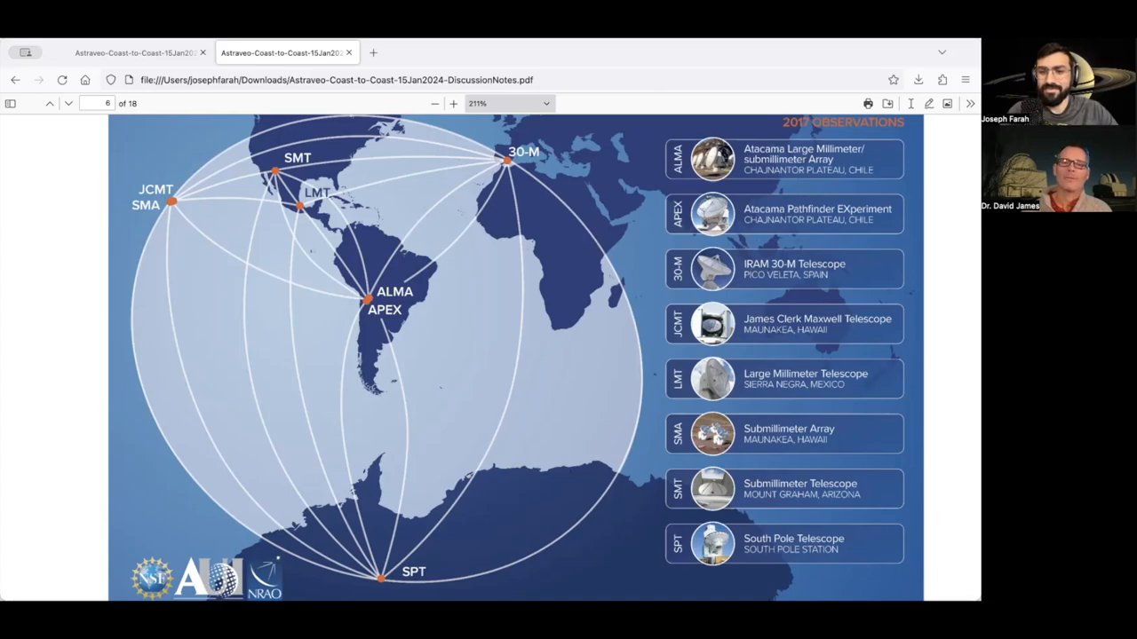
pyautogui.click(67, 103)
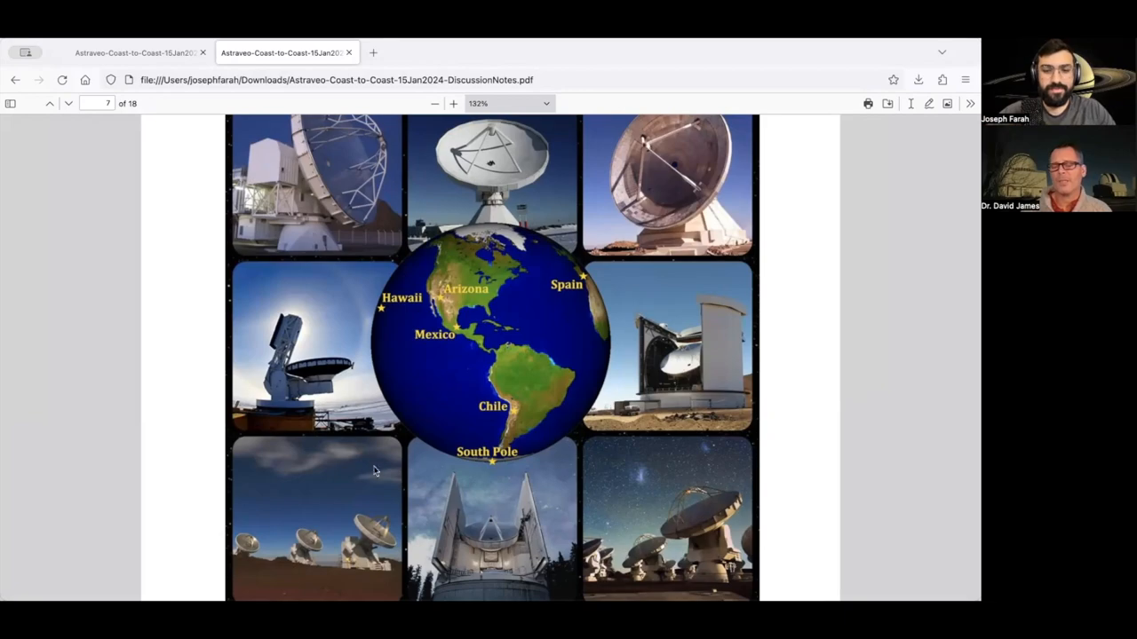
pyautogui.scroll(-3)
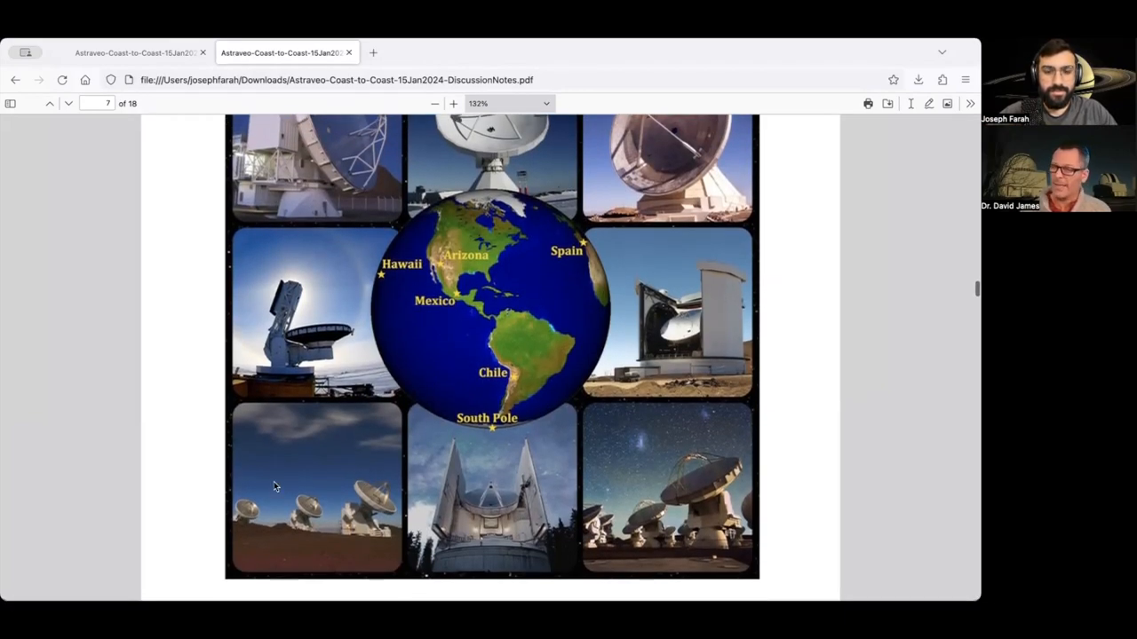
pyautogui.scroll(-3)
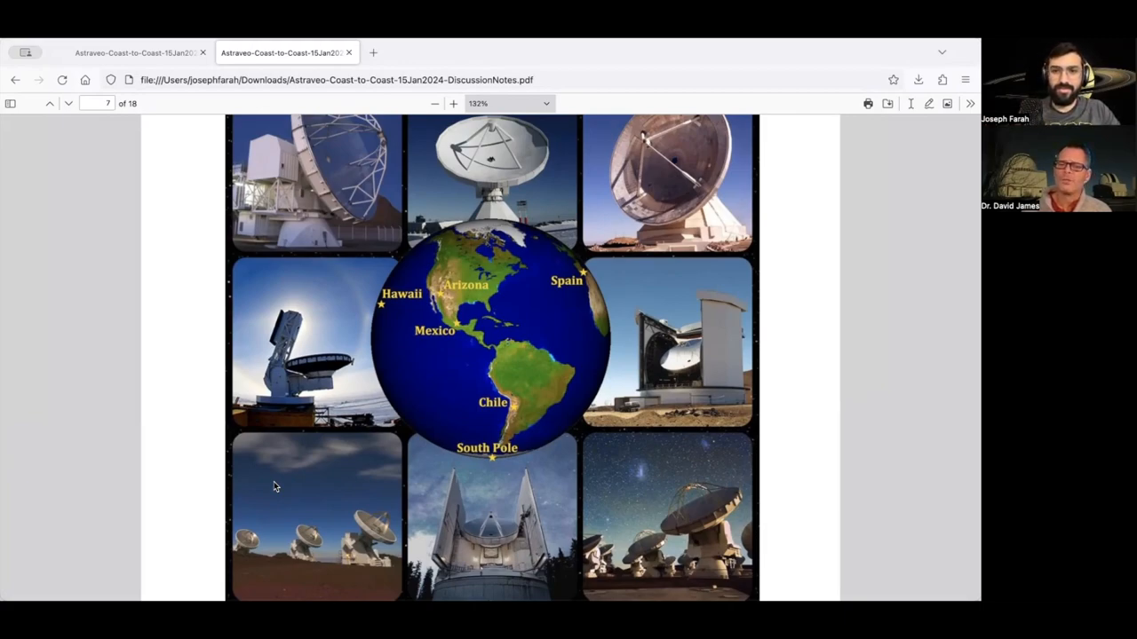
pyautogui.scroll(-3)
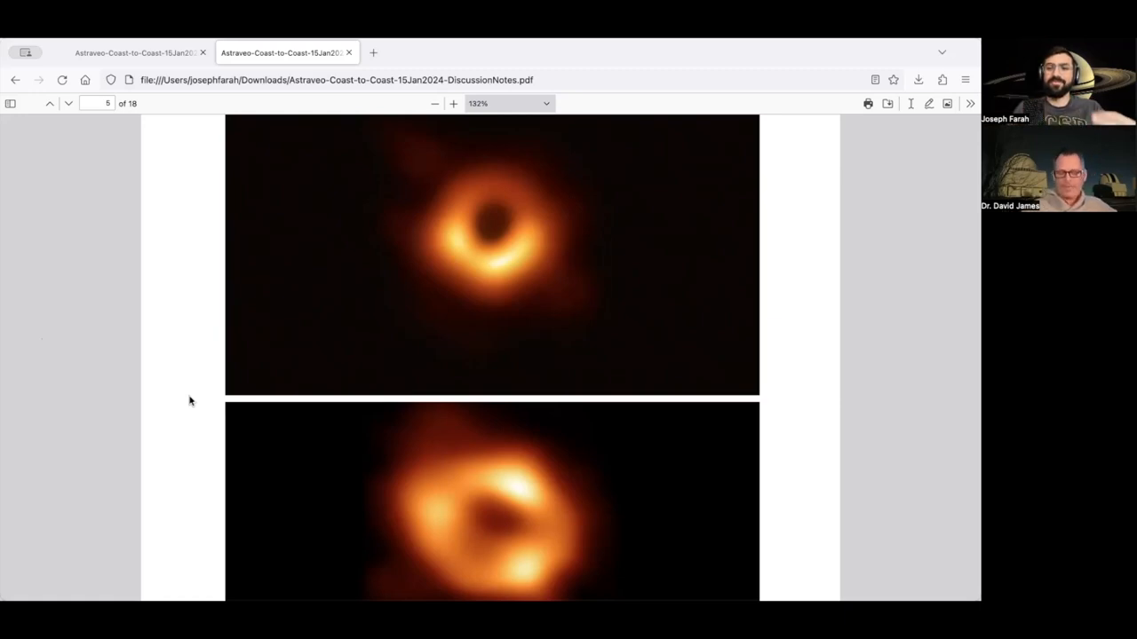
pyautogui.moveTo(171, 299)
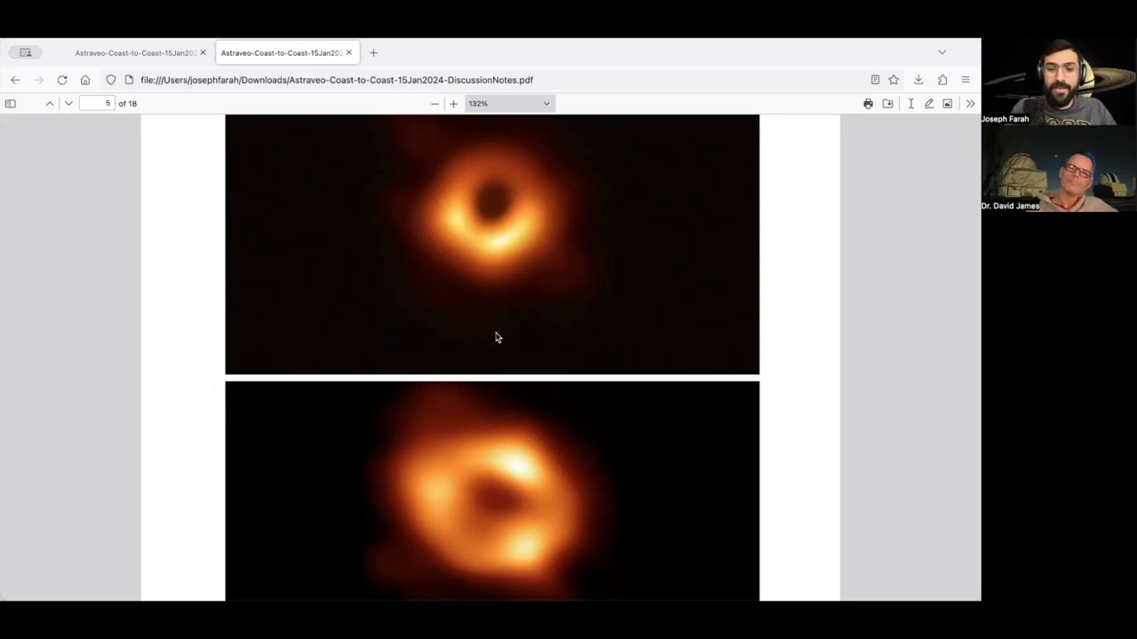
pyautogui.scroll(-3)
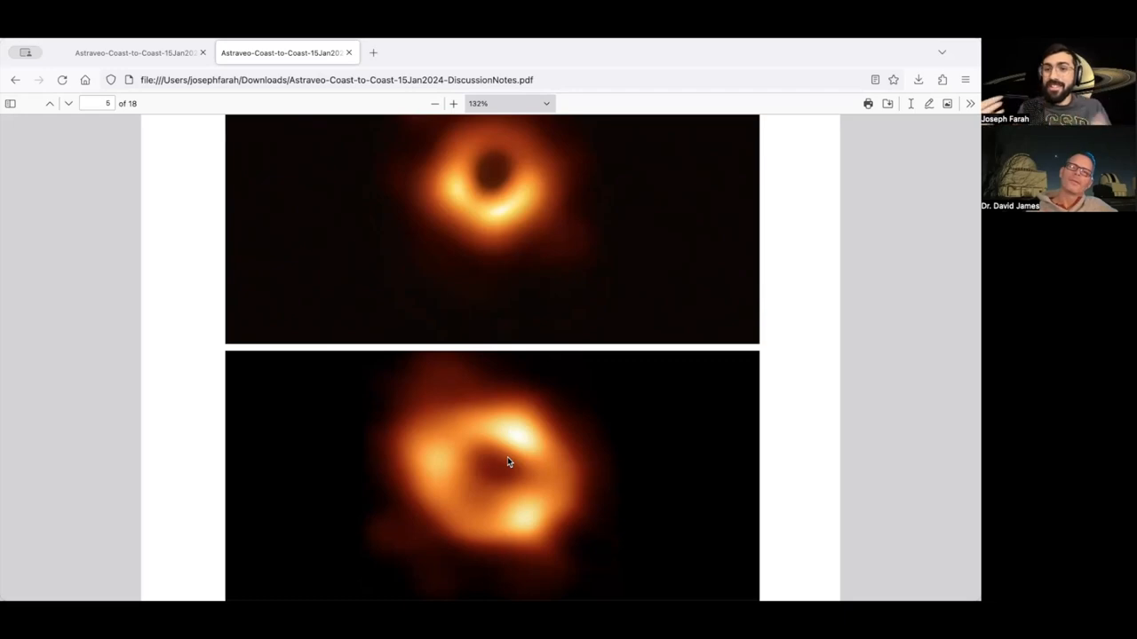
pyautogui.scroll(-3)
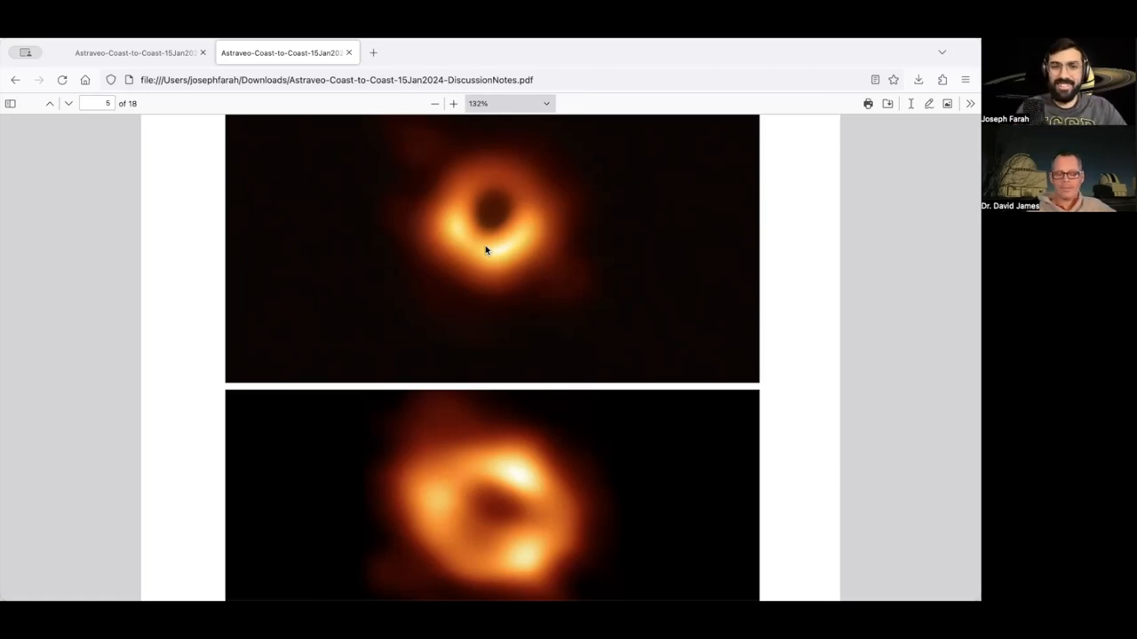
pyautogui.moveTo(592, 394)
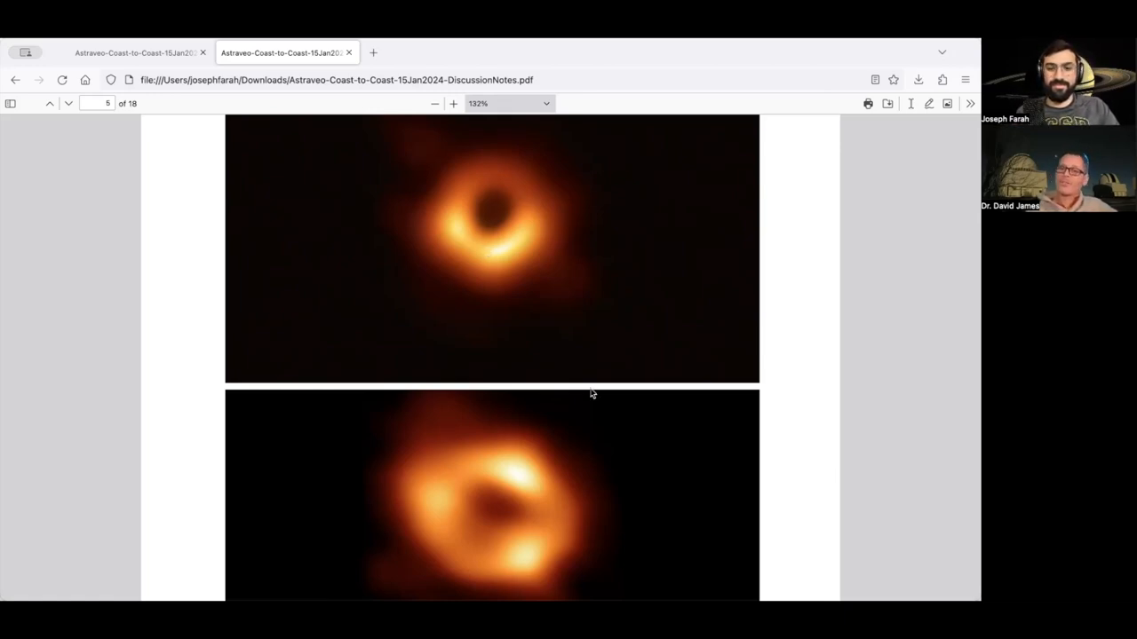